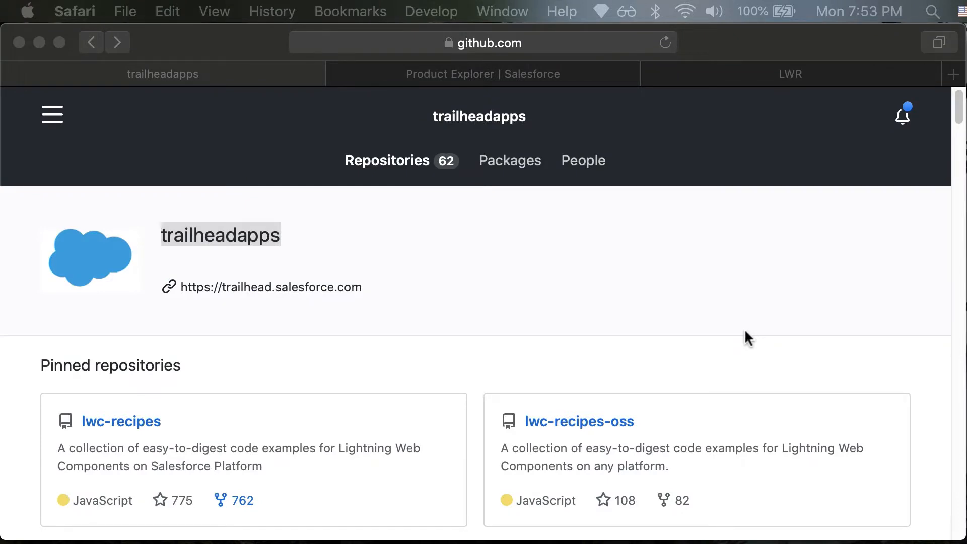
# Step: Scroll the trailheadapps page down to the pinned ebikes-lwc repository
pyautogui.scroll(-3)
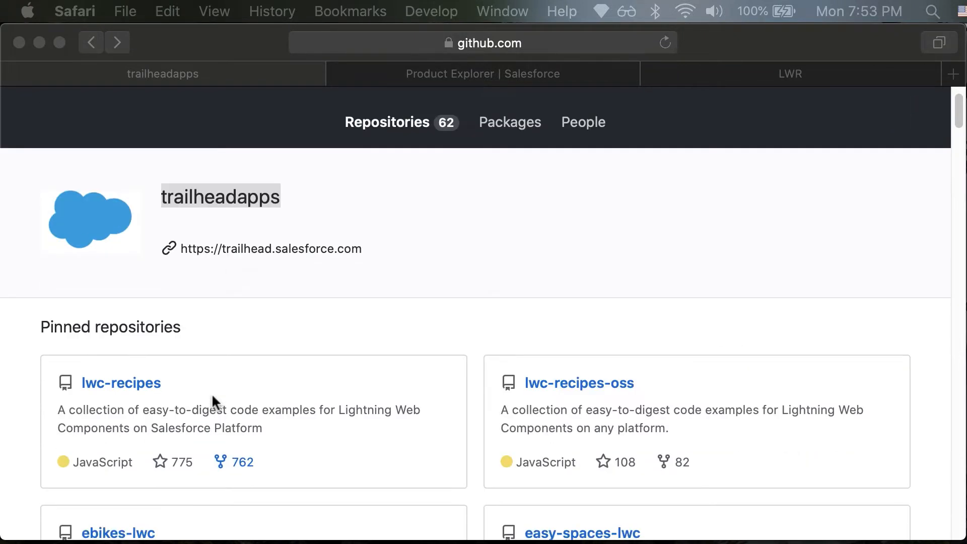
pyautogui.scroll(-3)
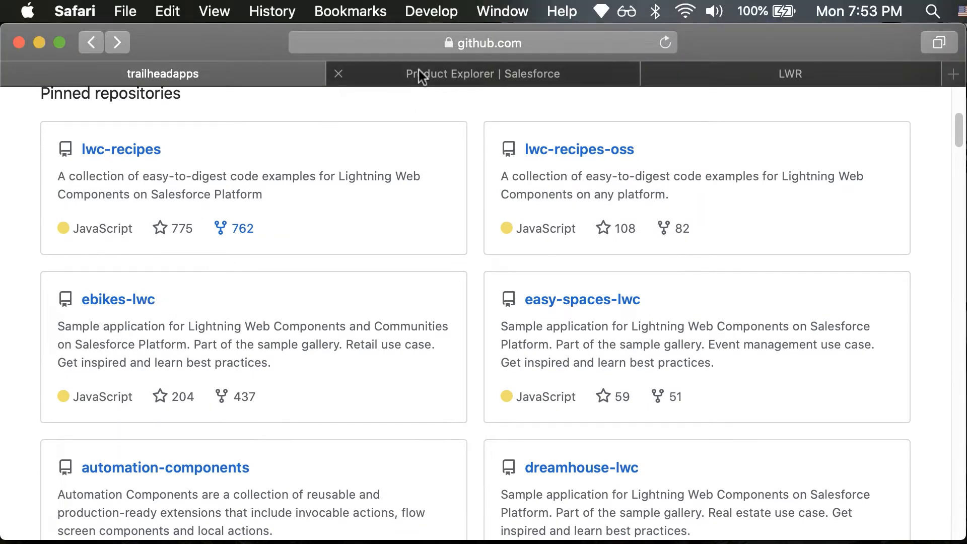
# Step: Filter the Product Explorer with search key 'Elect', leaving the four Electra bikes, then reach the Reseller Orders list
pyautogui.click(482, 74)
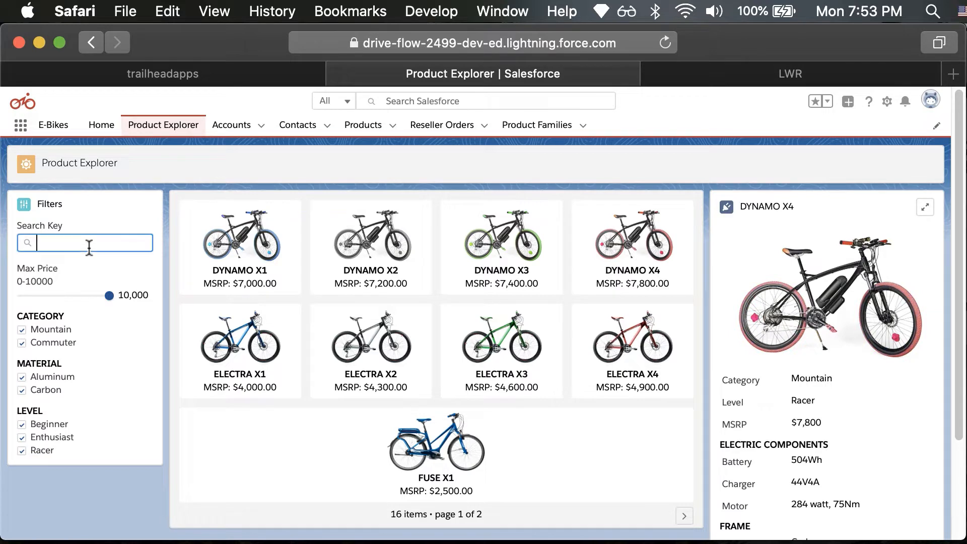
pyautogui.write('Elect')
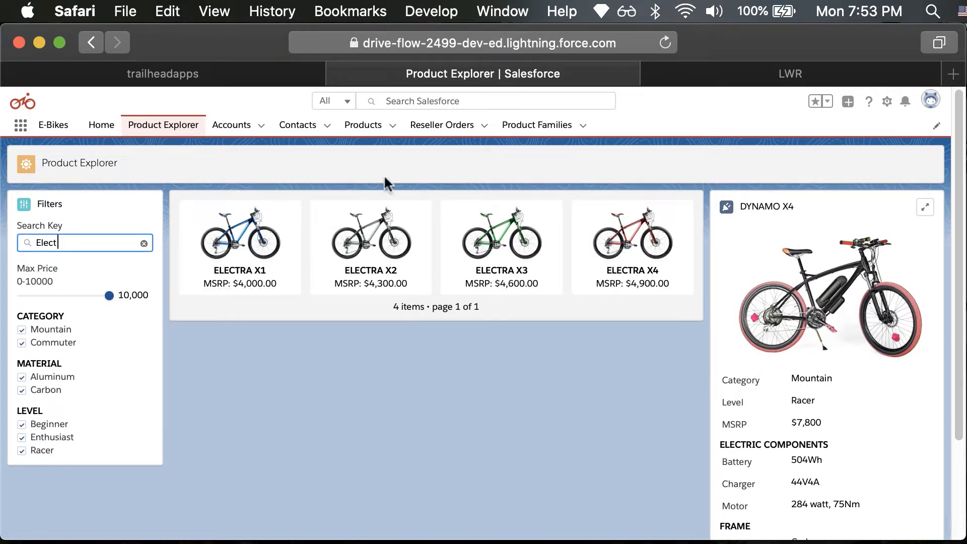
pyautogui.click(441, 125)
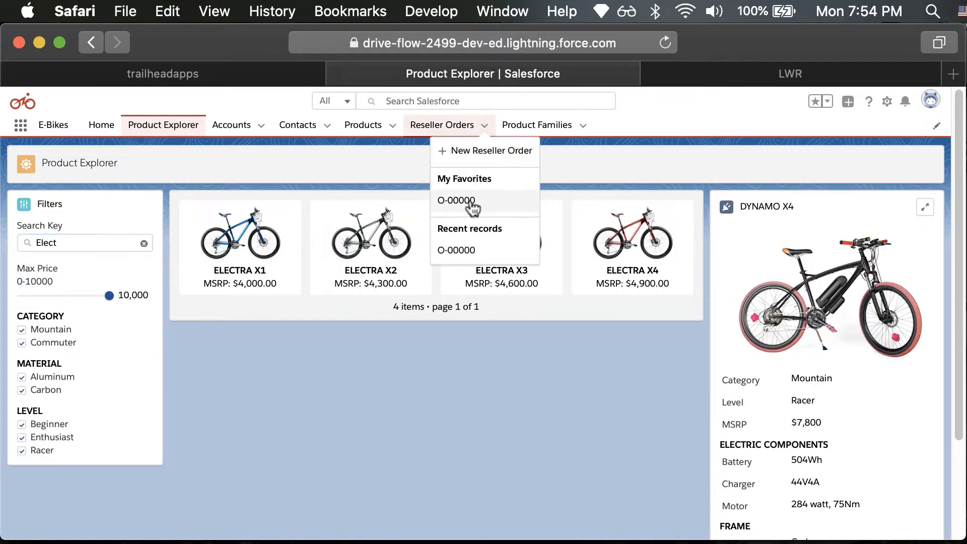
# Step: On reseller order O-00000, raise the Dynamo X3 Large quantity to 5 for 21 total items
pyautogui.click(455, 200)
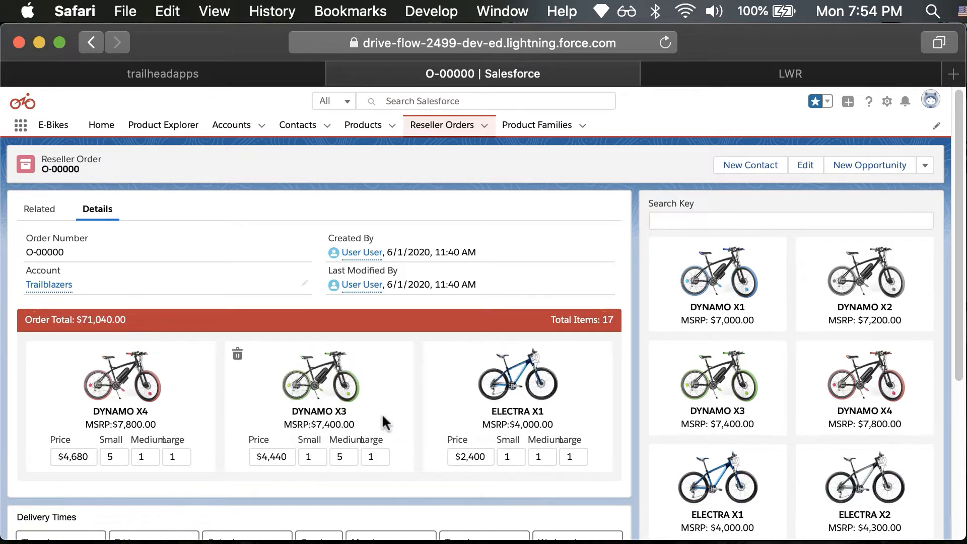
pyautogui.click(375, 456)
pyautogui.write('5')
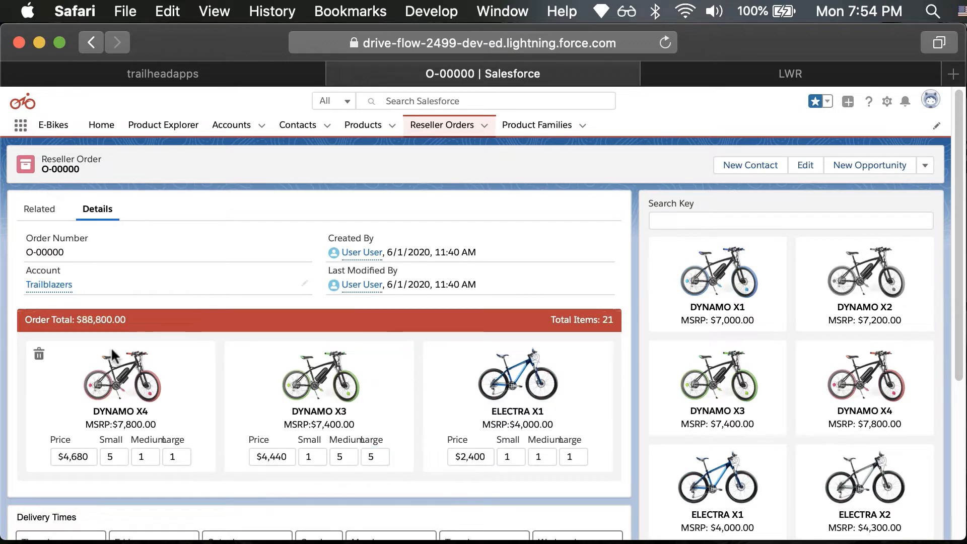
pyautogui.scroll(-3)
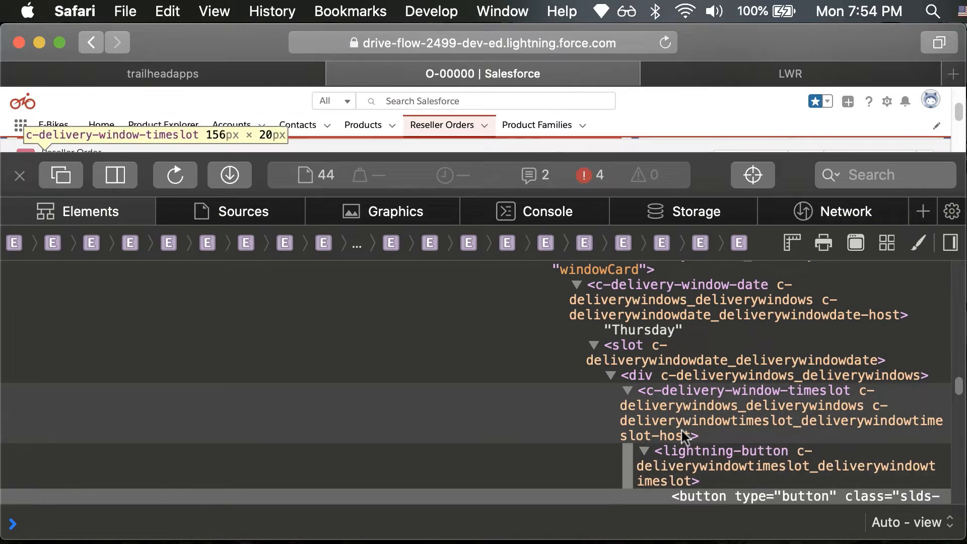
# Step: Expand c-delivery-data down to c-delivery-window-timeslot in Web Inspector and collapse the lightning-card node
pyautogui.click(643, 450)
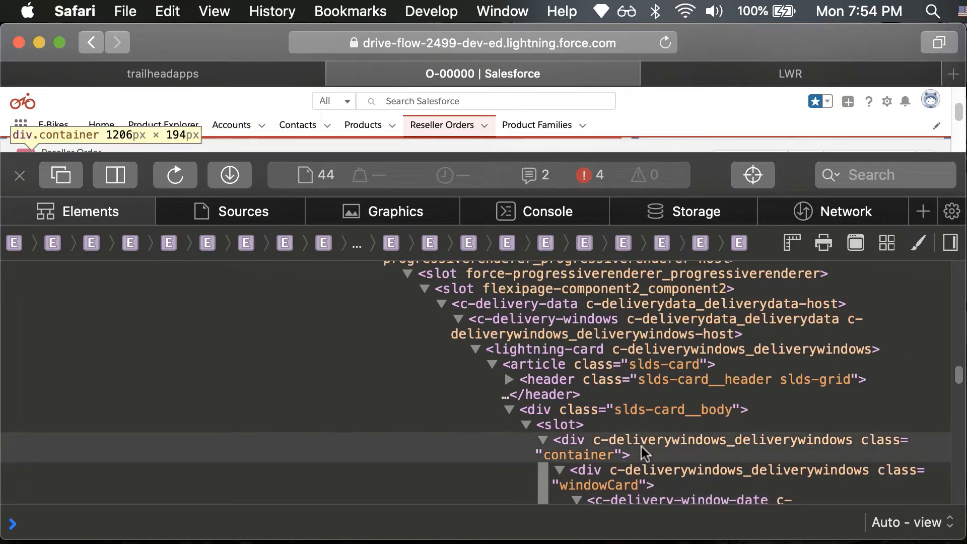
pyautogui.click(476, 350)
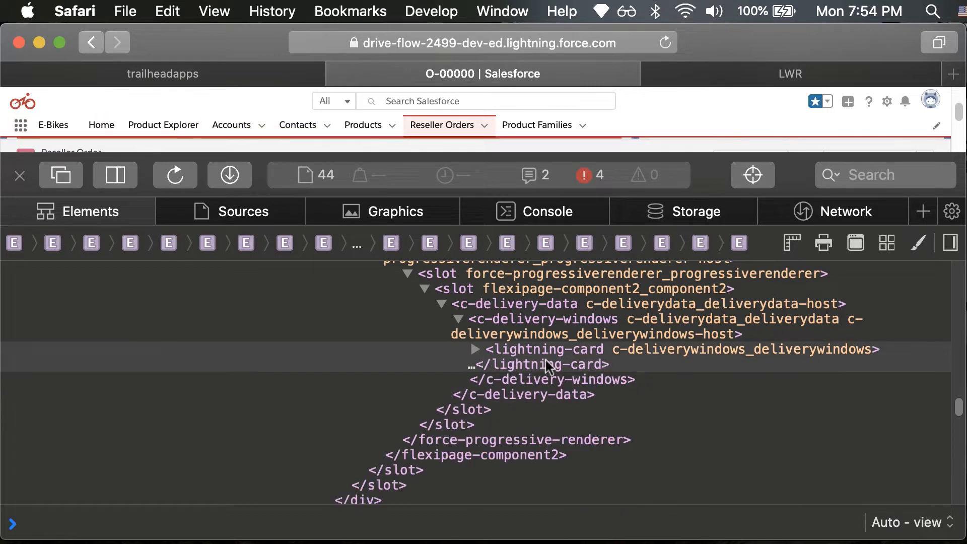
pyautogui.click(19, 175)
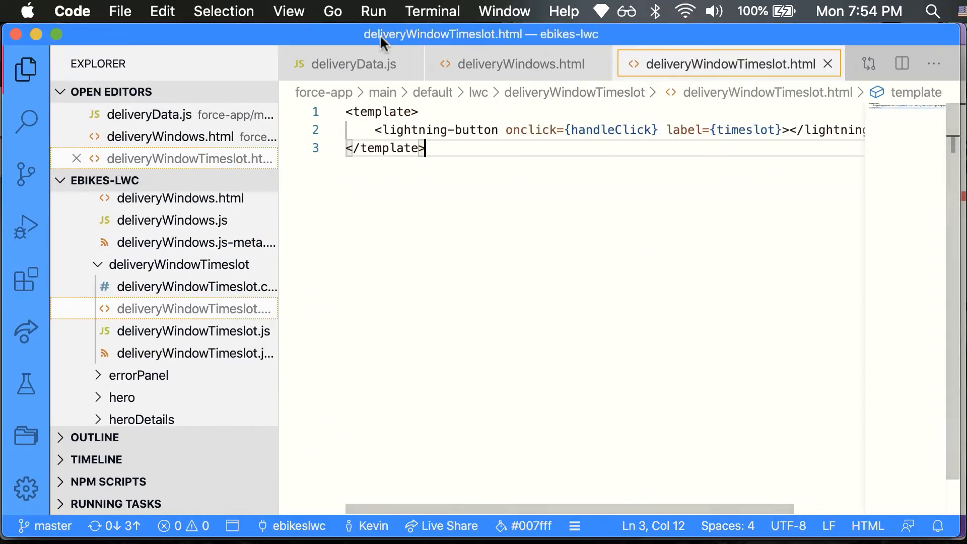
# Step: Review deliveryData.js's wired DeliveryWindows call and the unfolded lightning-card markup in deliveryWindows.html
pyautogui.click(349, 63)
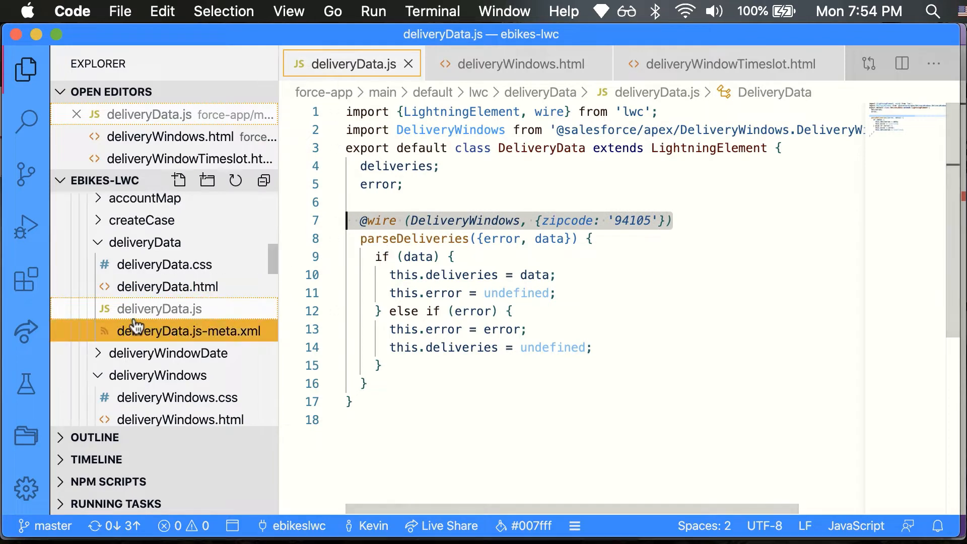
pyautogui.click(517, 63)
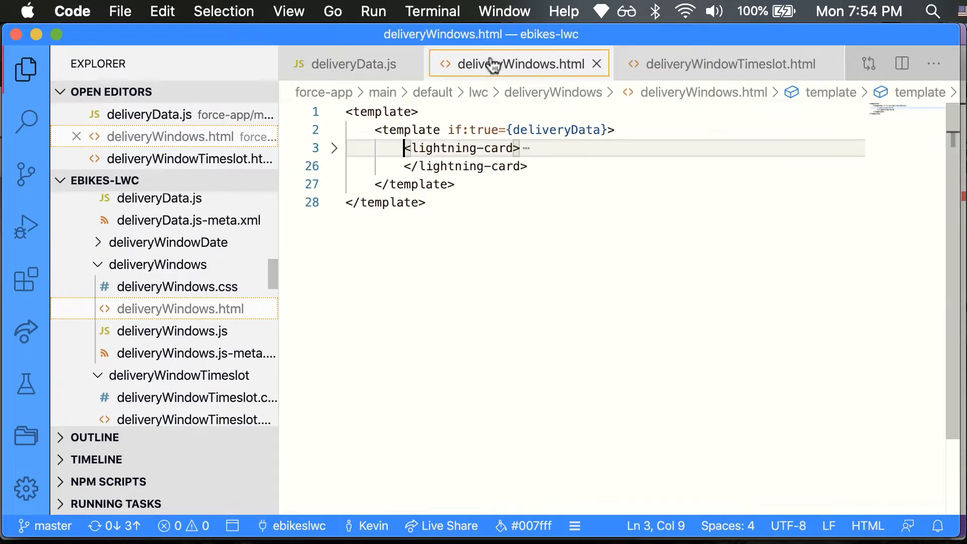
pyautogui.click(333, 148)
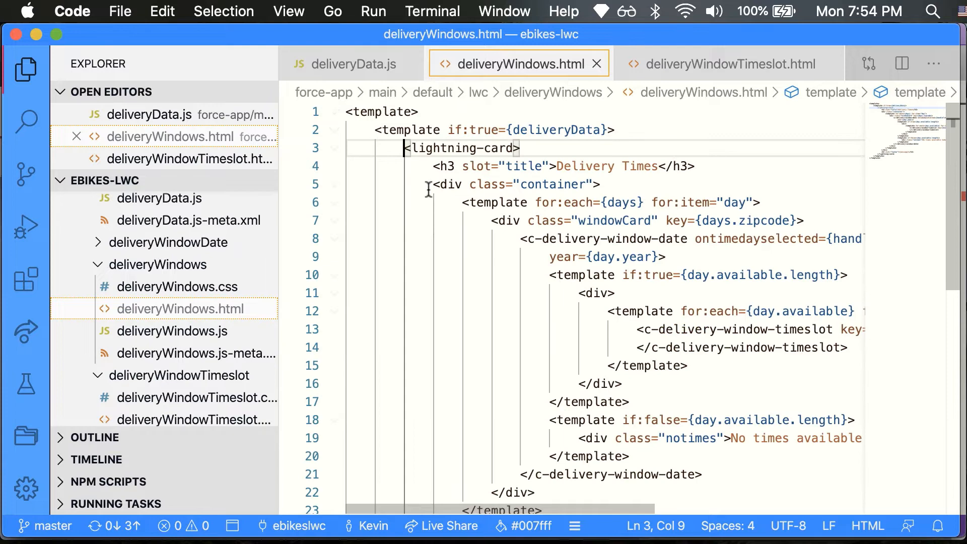
pyautogui.moveTo(374, 174)
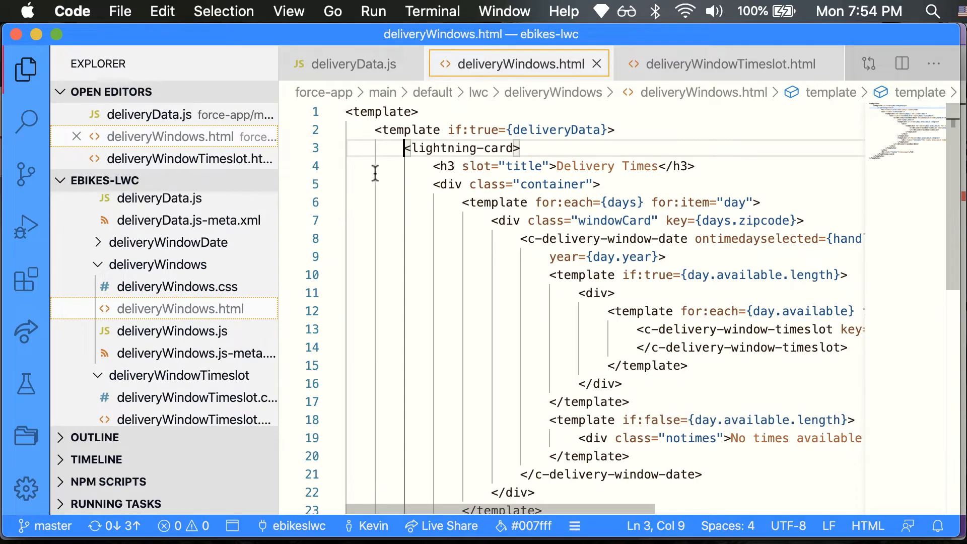
pyautogui.click(727, 64)
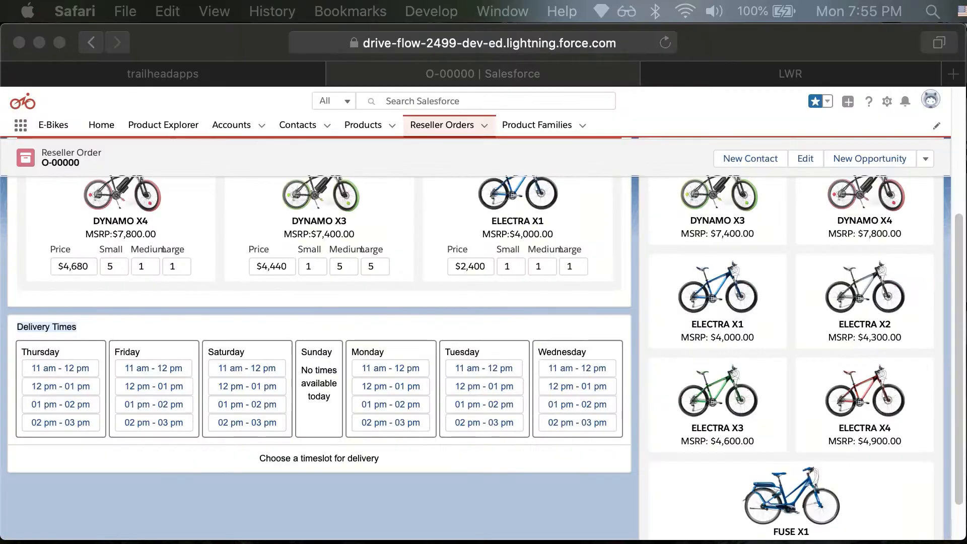
# Step: On the local LWR site, search 'Tr' and scroll to the Turbo Kenevo's Delivery Times timeslots
pyautogui.click(789, 73)
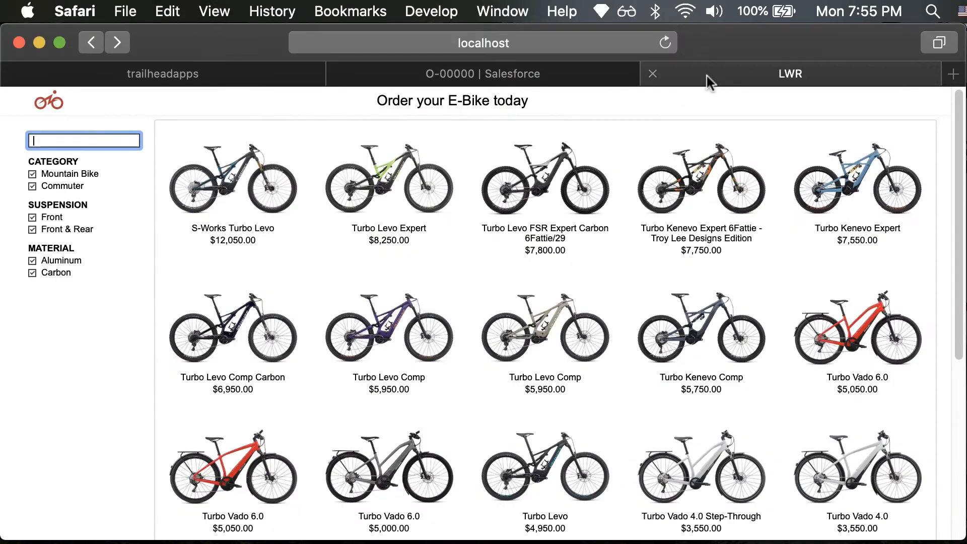
pyautogui.click(482, 43)
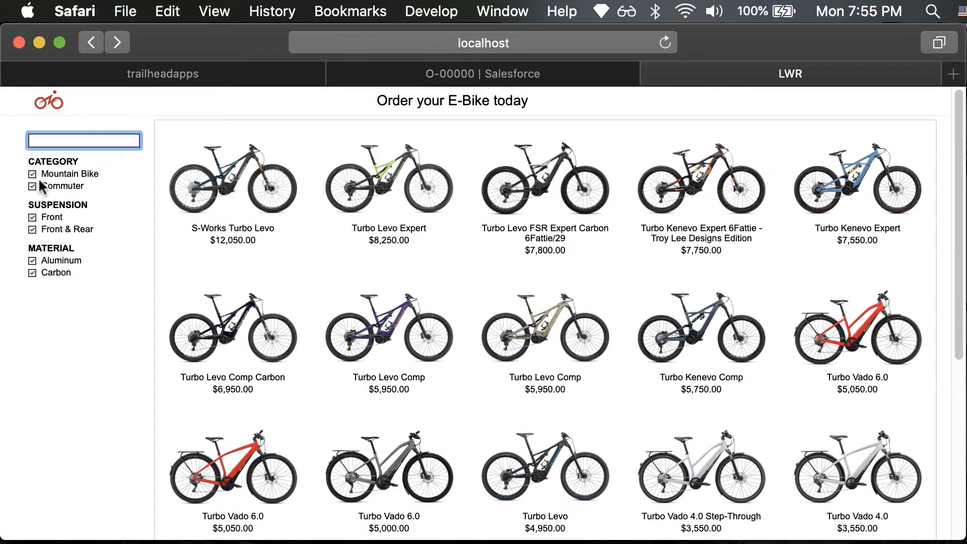
pyautogui.write('Tr')
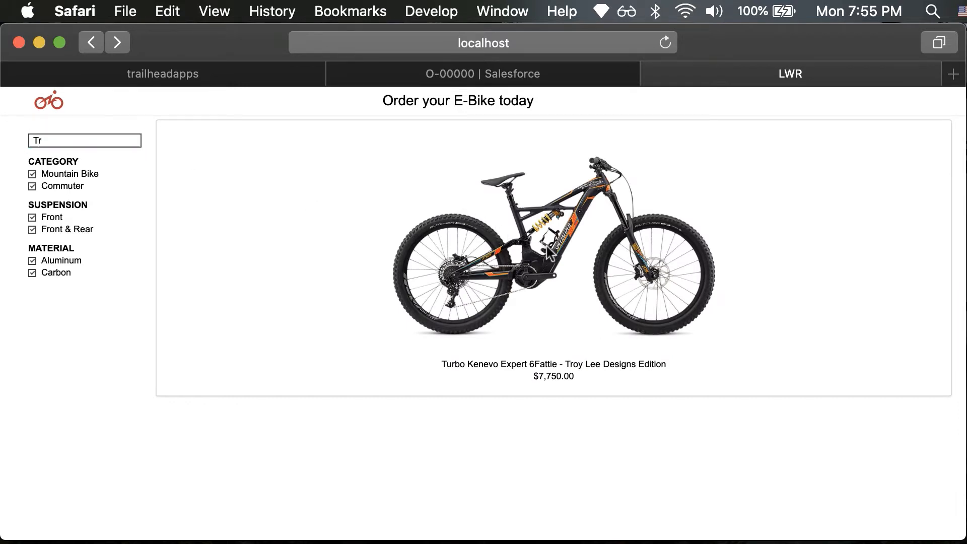
pyautogui.scroll(-3)
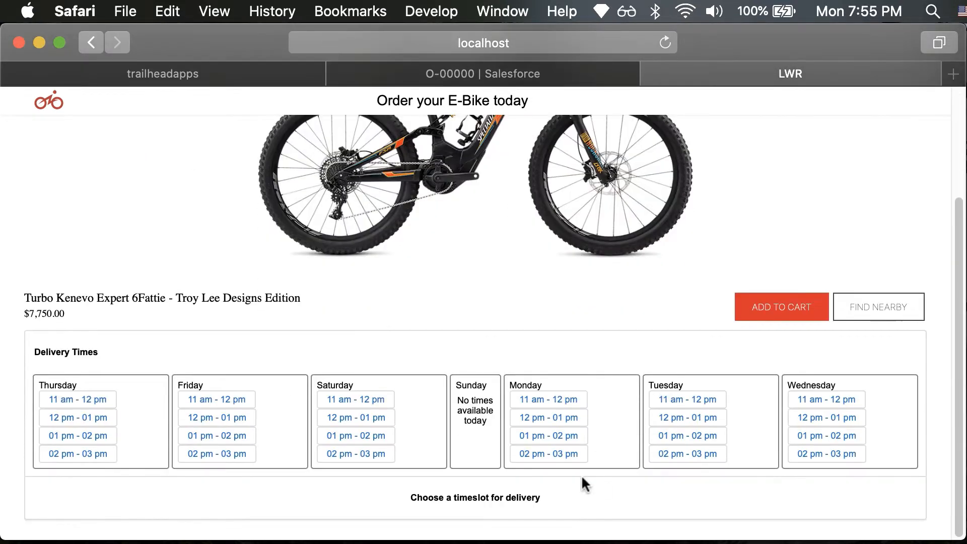
# Step: Inspect the Thursday timeslot element's markup in Web Inspector
pyautogui.rightClick(81, 410)
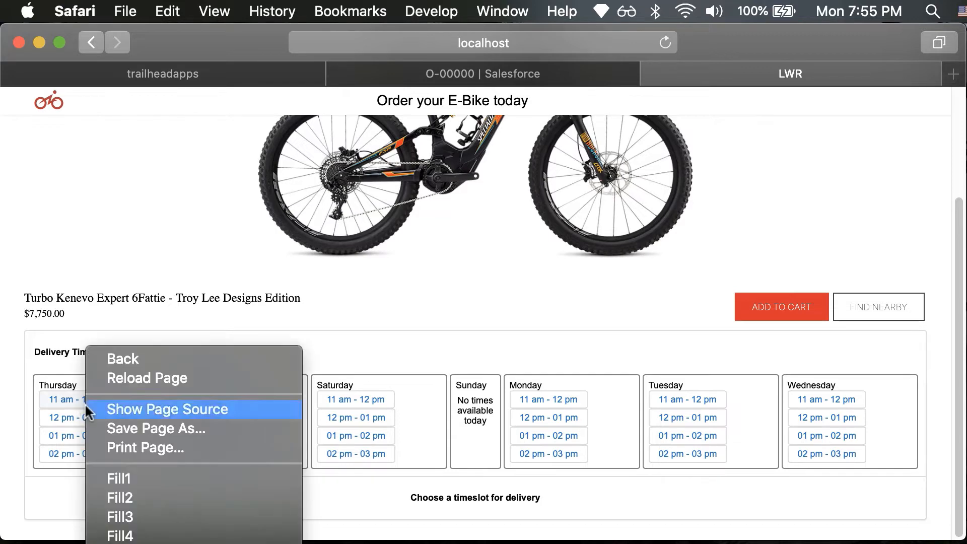
pyautogui.click(681, 479)
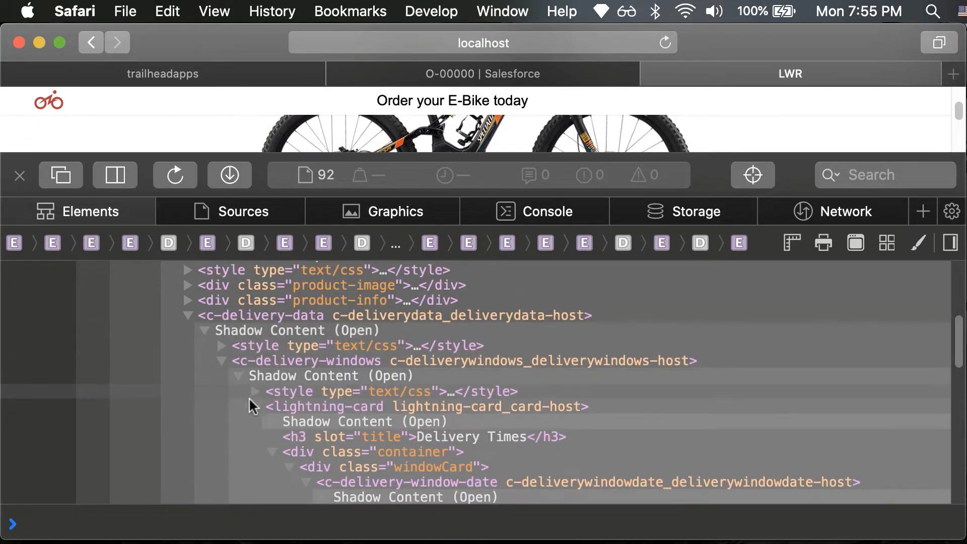
pyautogui.click(255, 406)
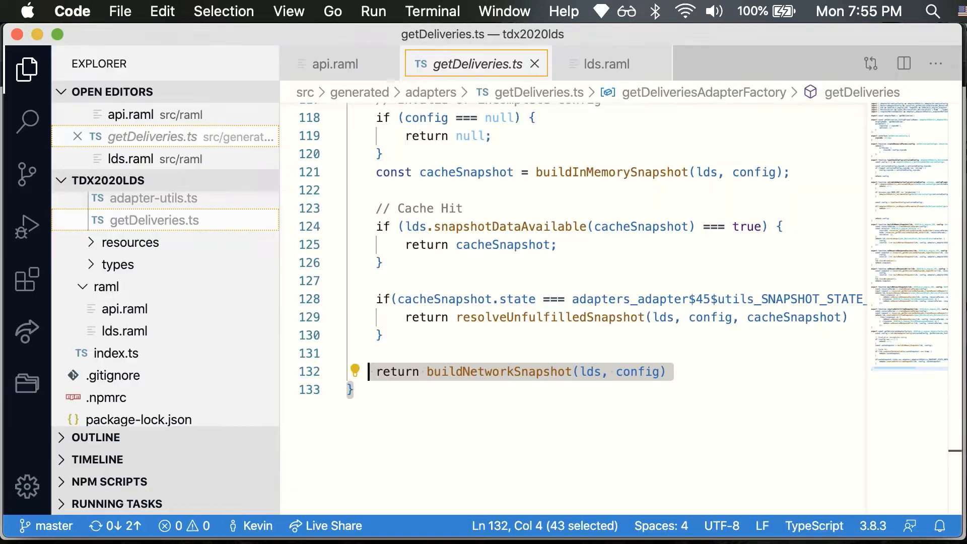
# Step: Highlight the get operation of the /deliveries/{zipcode} endpoint in api.raml
pyautogui.click(336, 63)
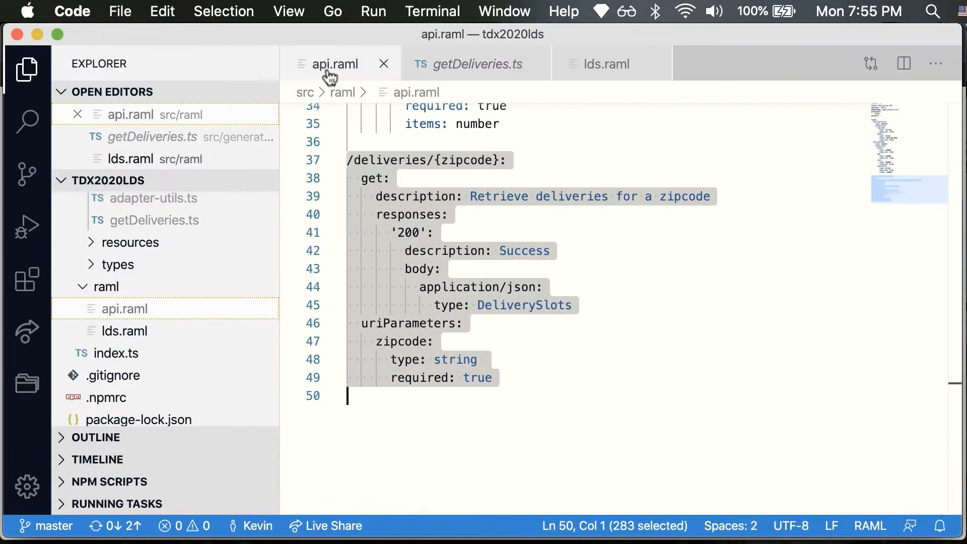
pyautogui.click(363, 160)
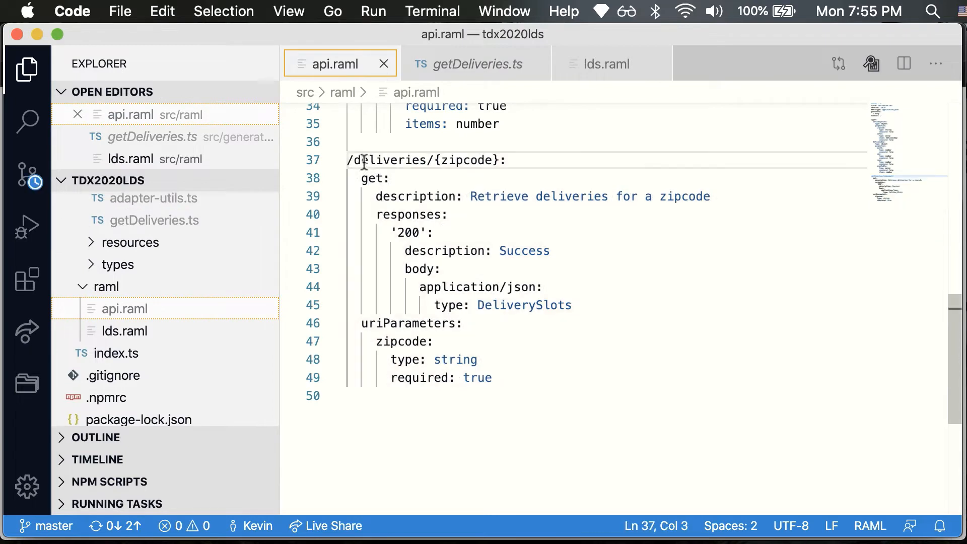
pyautogui.doubleClick(466, 160)
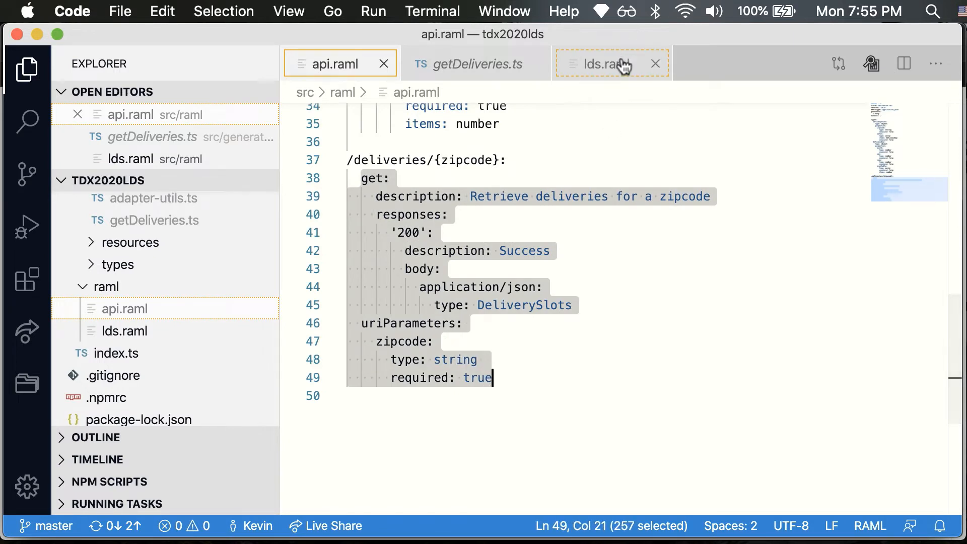
# Step: Highlight the DeliverySlots zipcode cache key settings in the lds.raml overlay
pyautogui.click(609, 63)
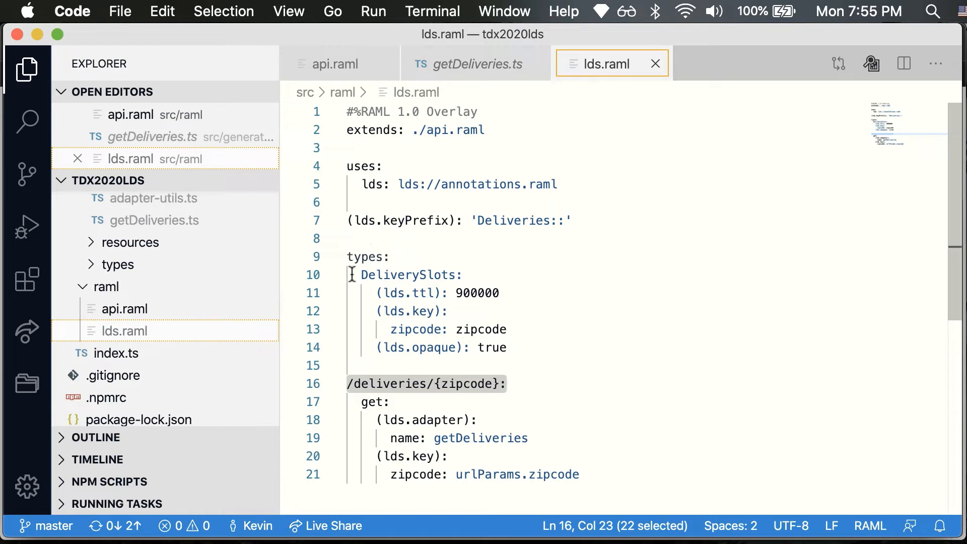
pyautogui.moveTo(502, 311)
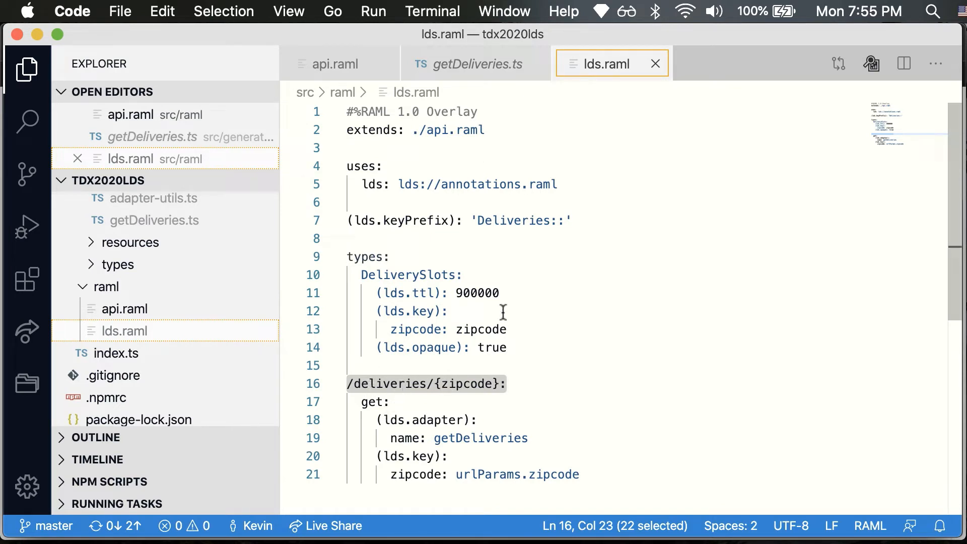
pyautogui.doubleClick(478, 293)
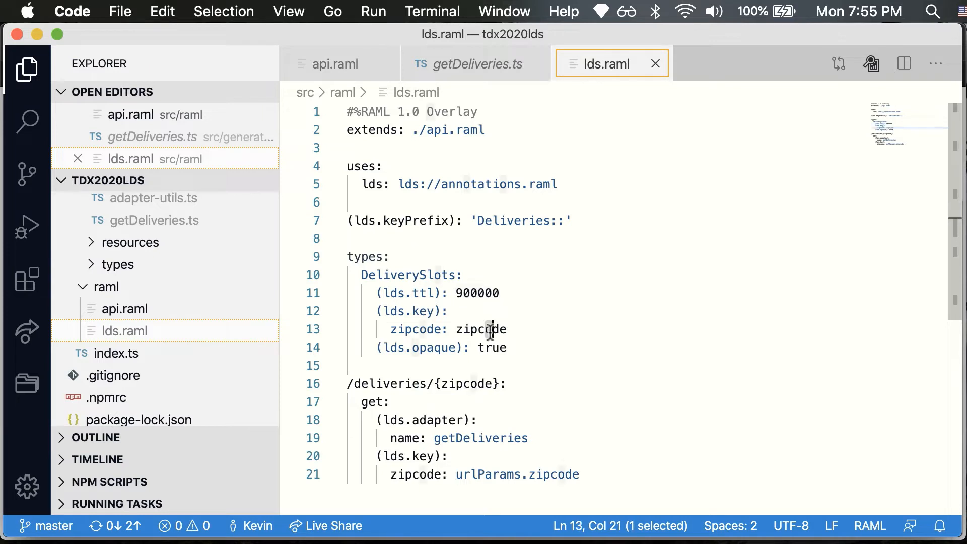
pyautogui.doubleClick(481, 330)
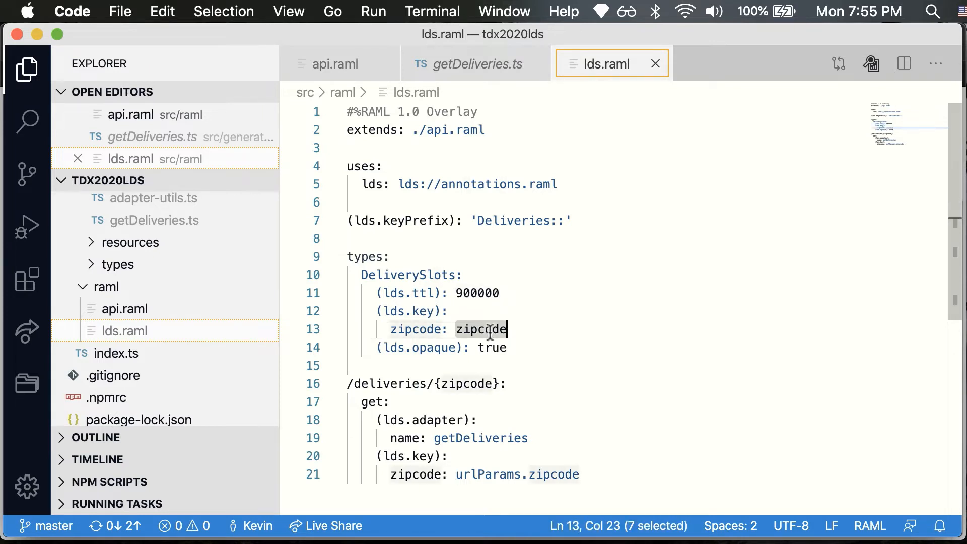
pyautogui.click(475, 64)
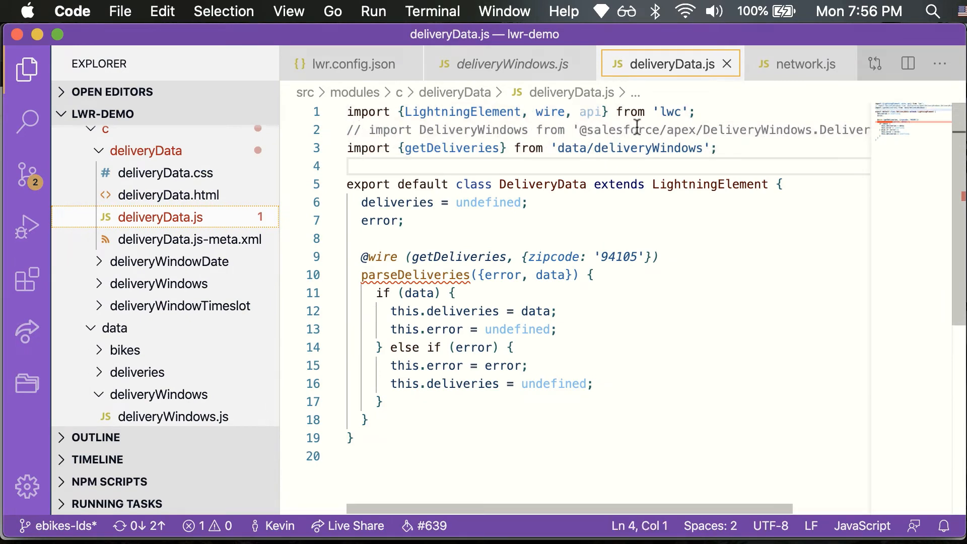
# Step: Highlight the wire fetching deliveries for 94105, then review and close deliveryData.js-meta.xml
pyautogui.doubleClick(680, 130)
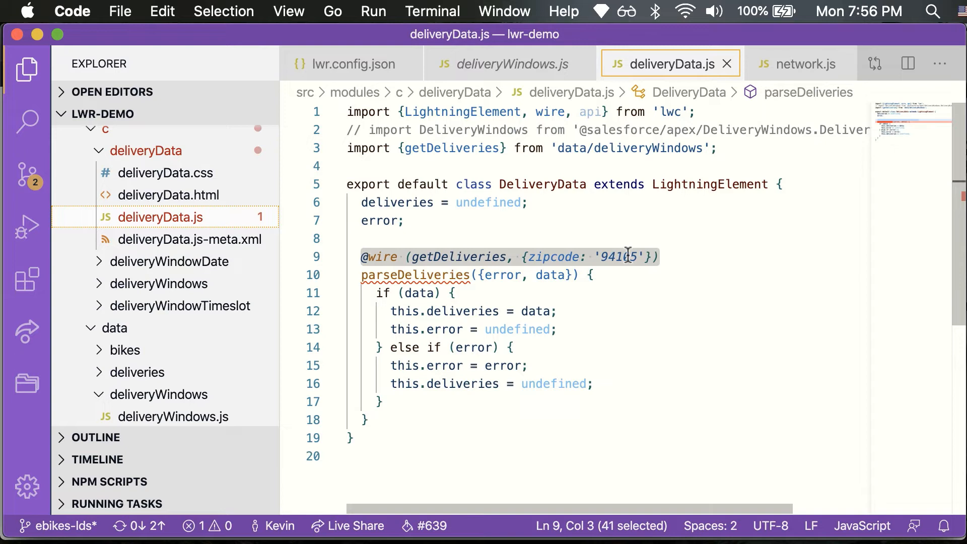
pyautogui.click(146, 150)
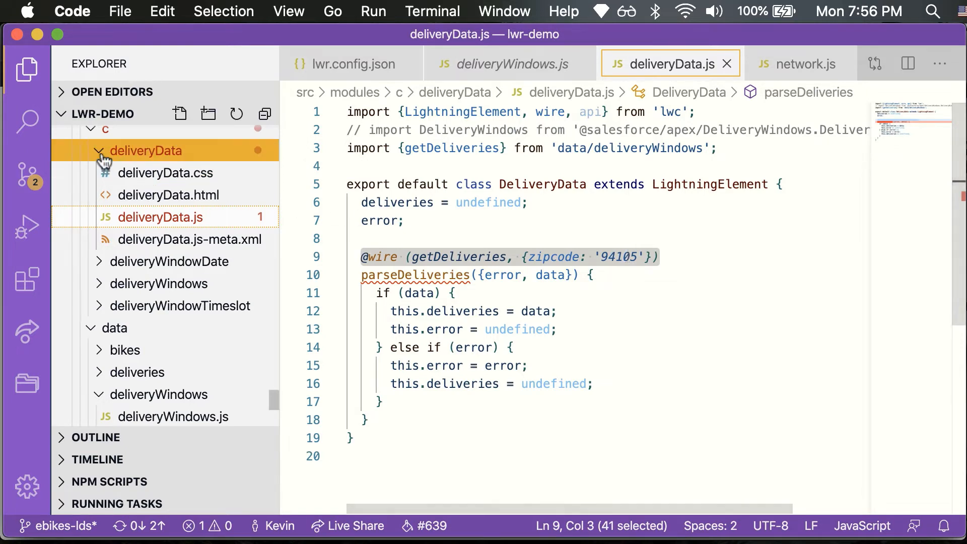
pyautogui.click(98, 150)
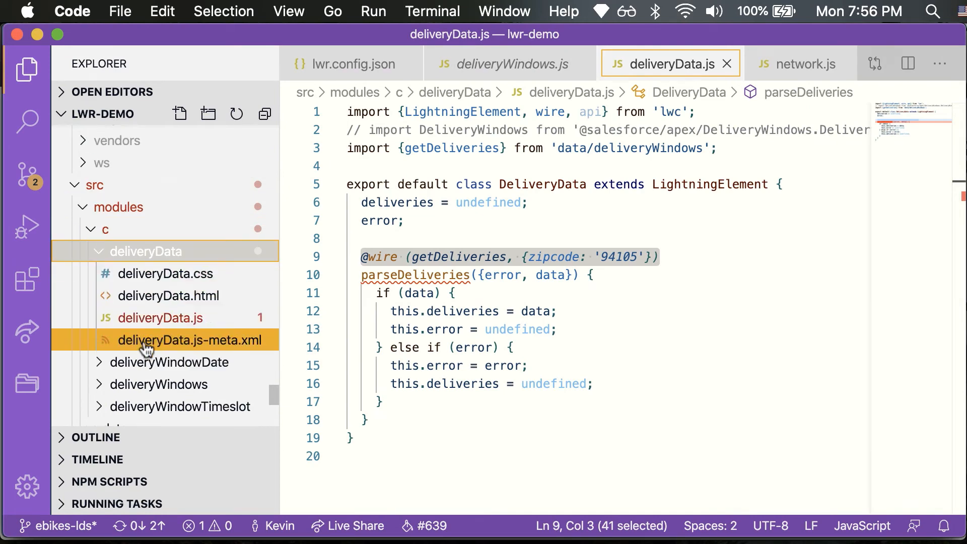
pyautogui.click(192, 340)
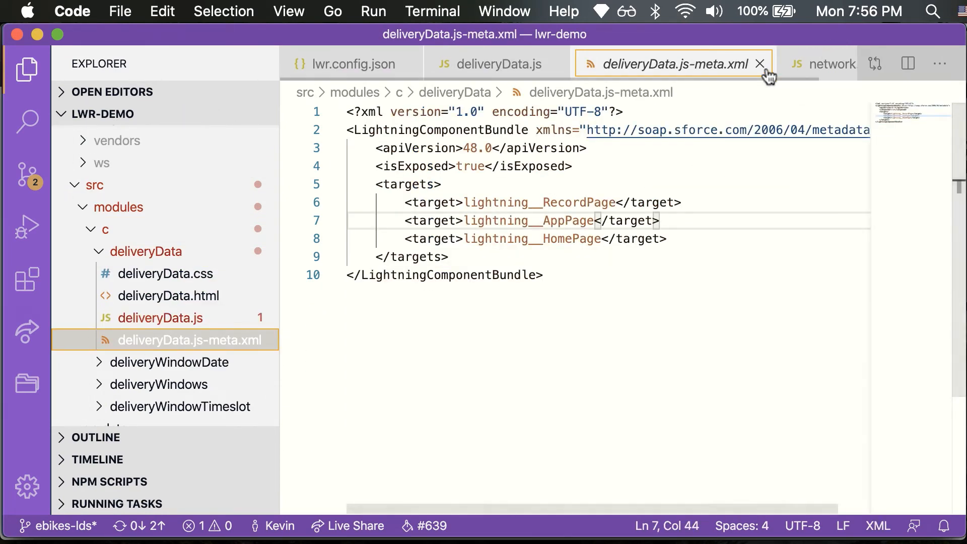
pyautogui.click(499, 63)
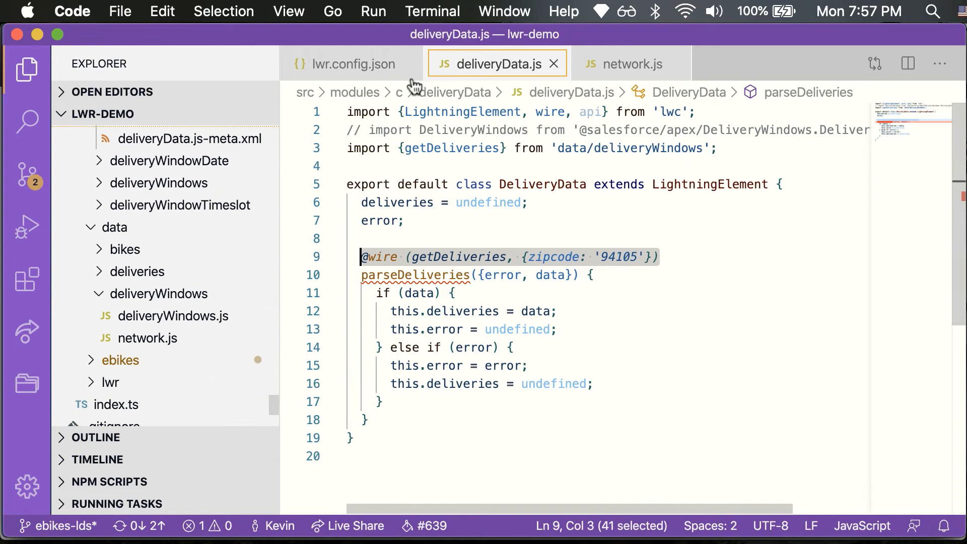
# Step: Highlight the ui-components package in lwr.config.json and locate its lightning card.js source
pyautogui.click(349, 64)
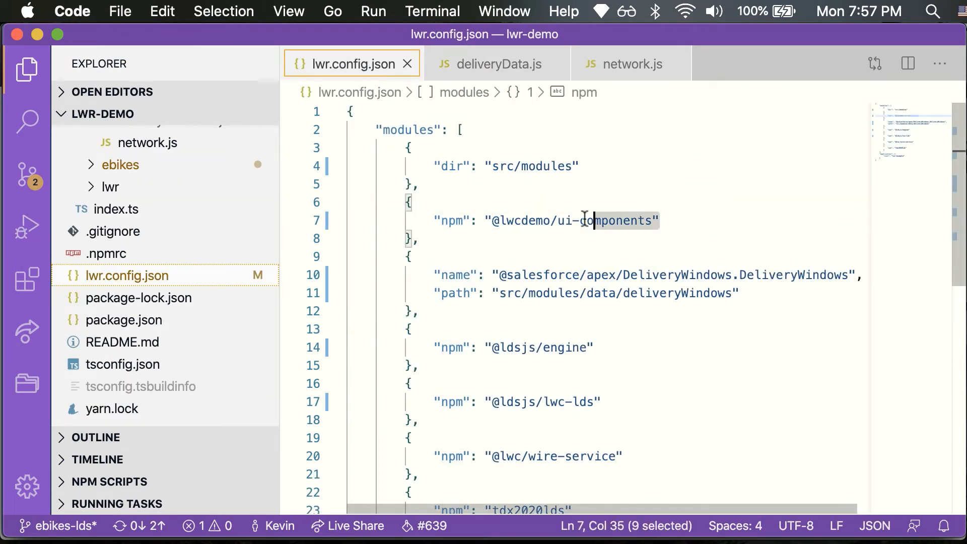
pyautogui.doubleClick(451, 220)
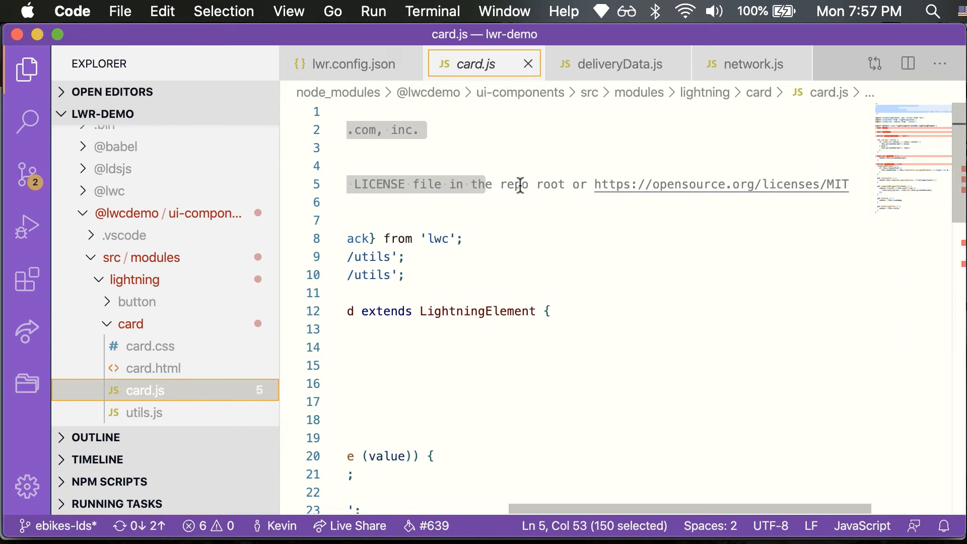
pyautogui.scroll(-3)
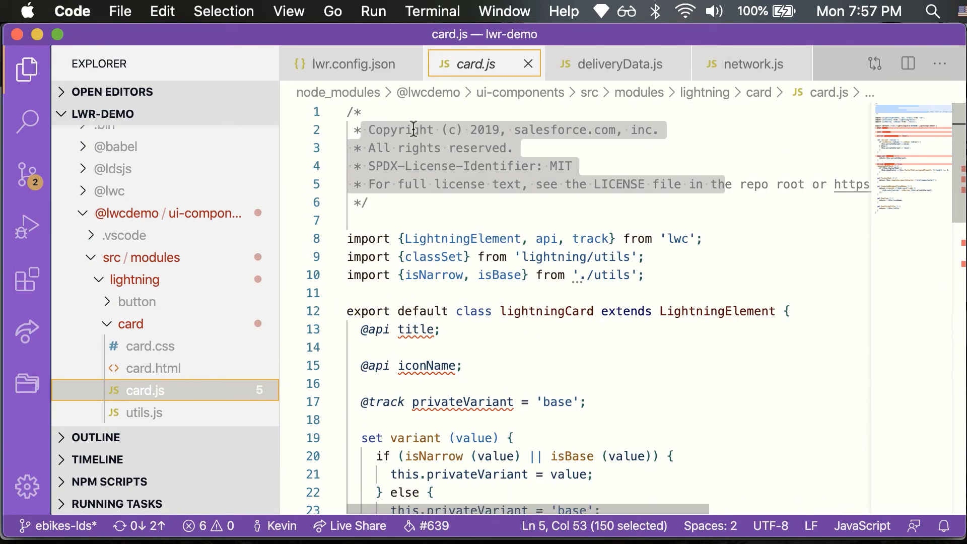
pyautogui.moveTo(535, 239)
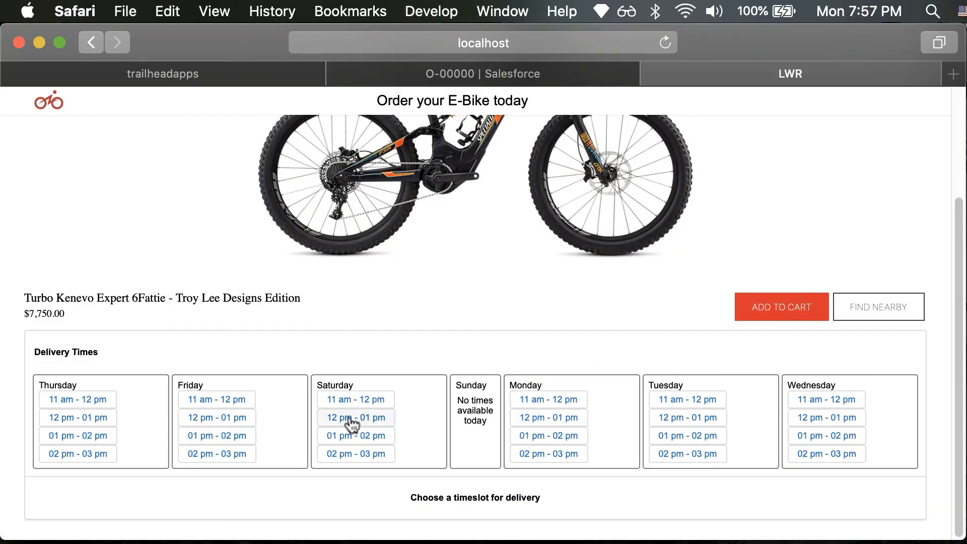
# Step: Choose Saturday 12 pm - 01 pm on the LWR site, then Friday 11 am - 12 pm on the Salesforce order
pyautogui.click(355, 417)
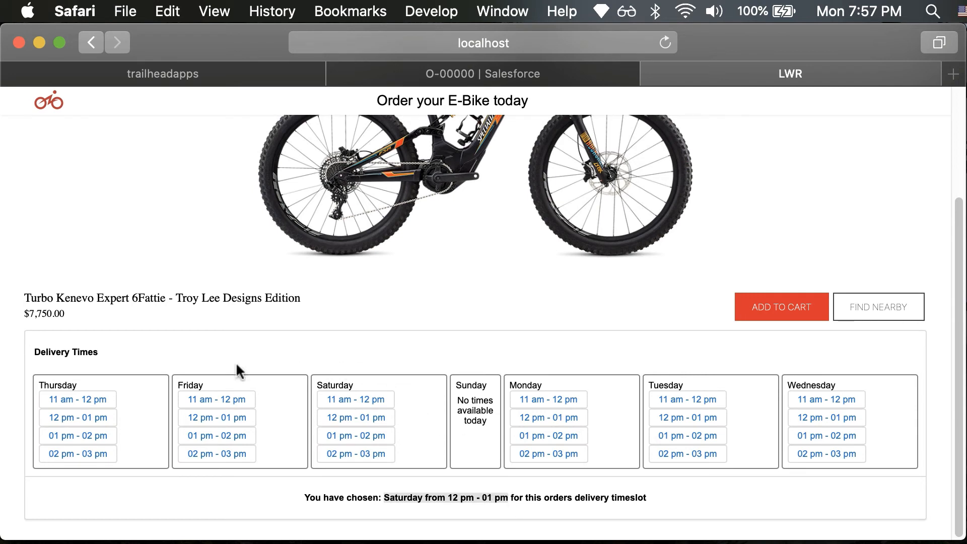
pyautogui.click(216, 417)
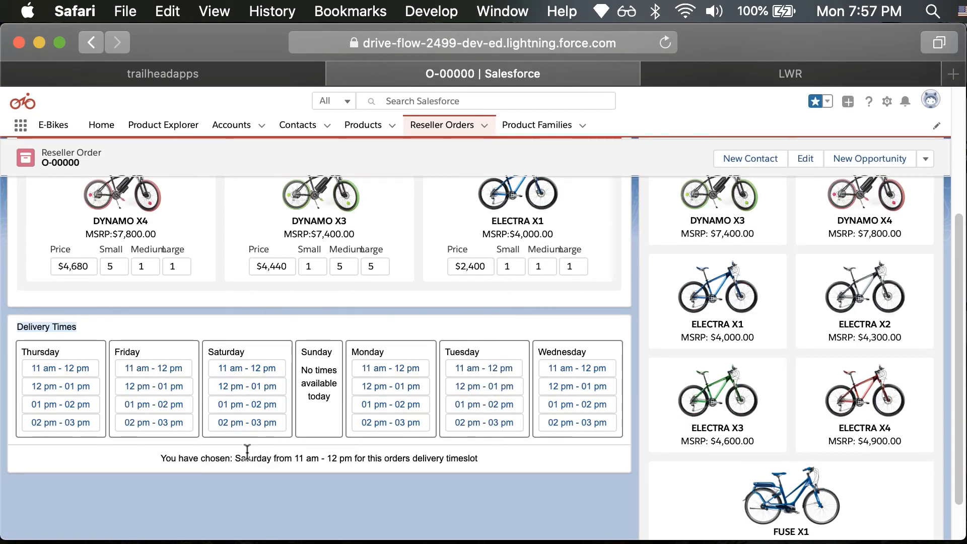
pyautogui.click(152, 369)
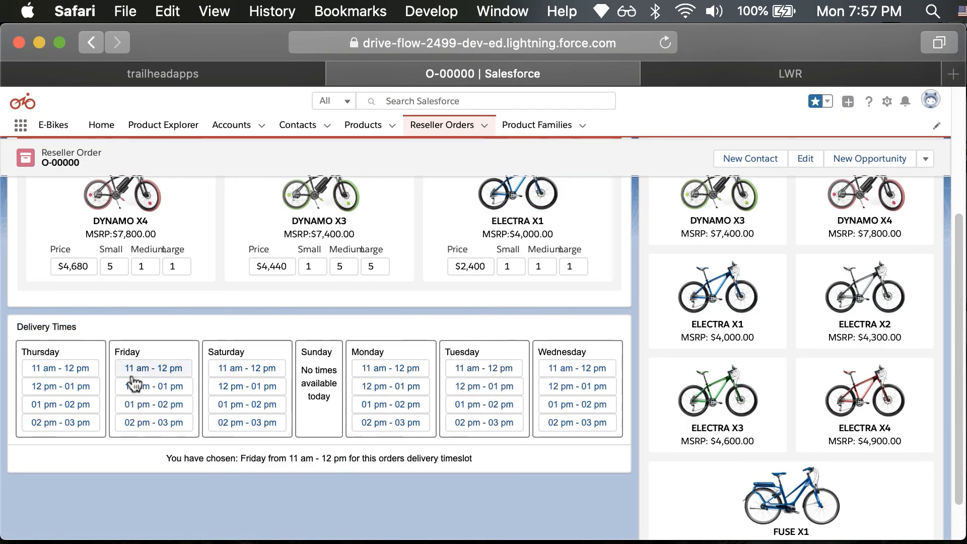